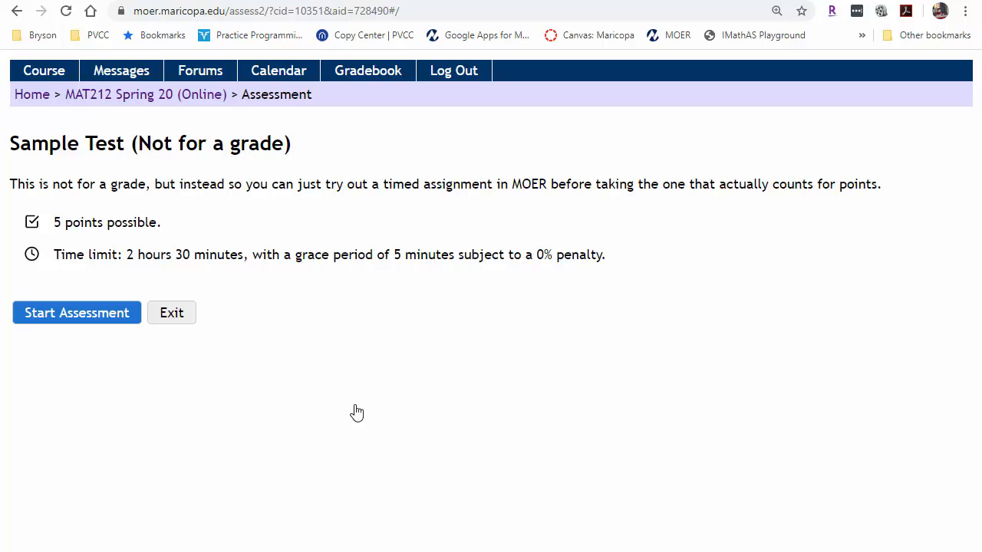
mouse_move(200, 368)
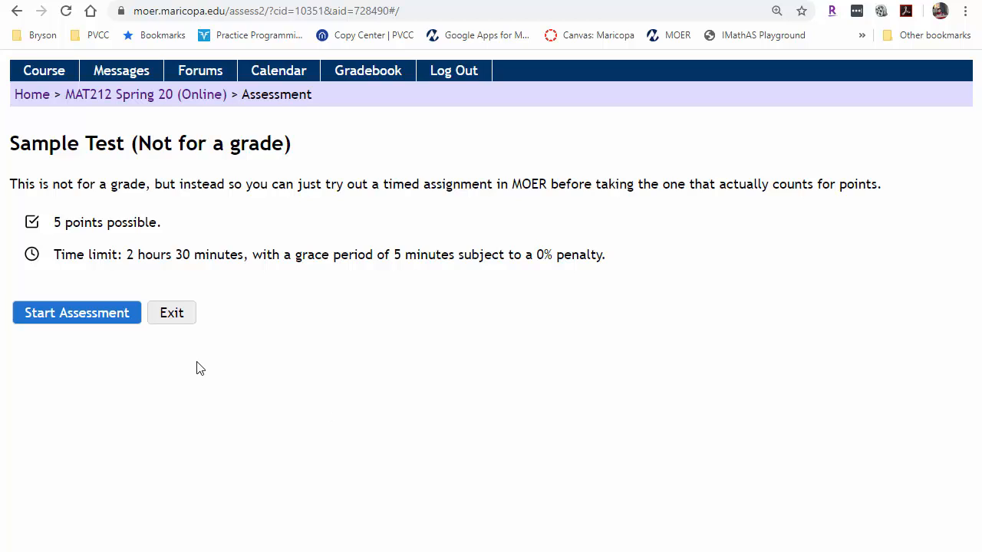
mouse_move(129, 255)
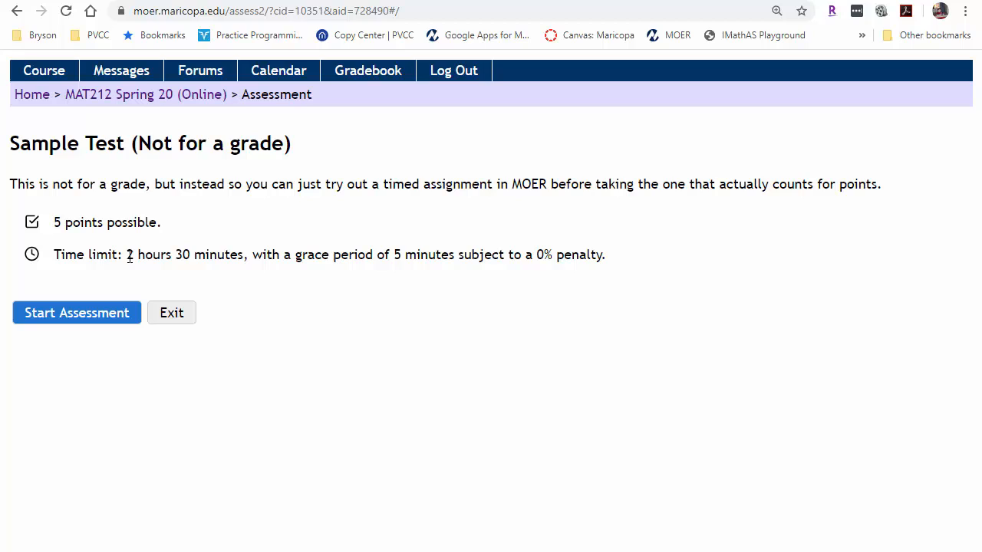
mouse_move(418, 251)
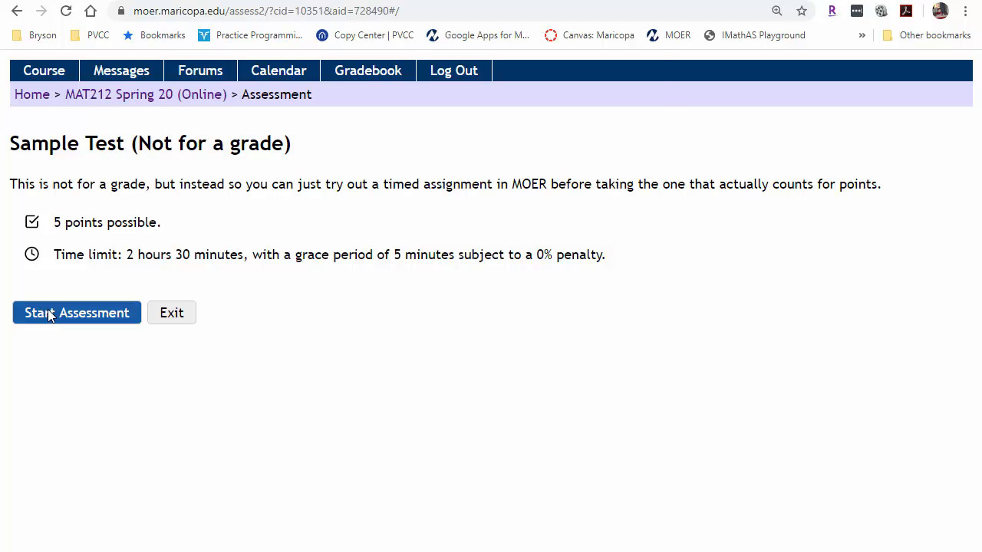
- Start the timed Sample Test and confirm the time-limit prompt
left_click(77, 313)
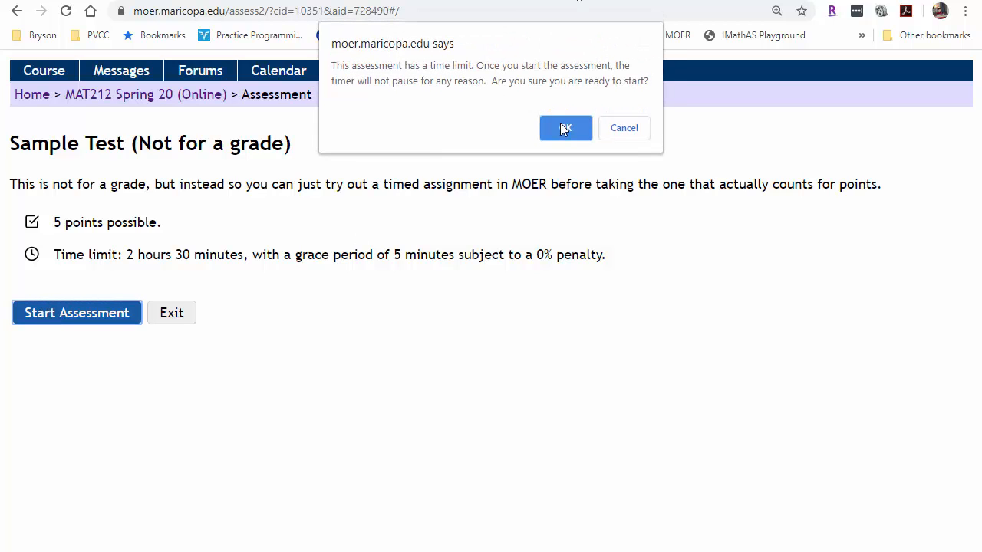
left_click(565, 128)
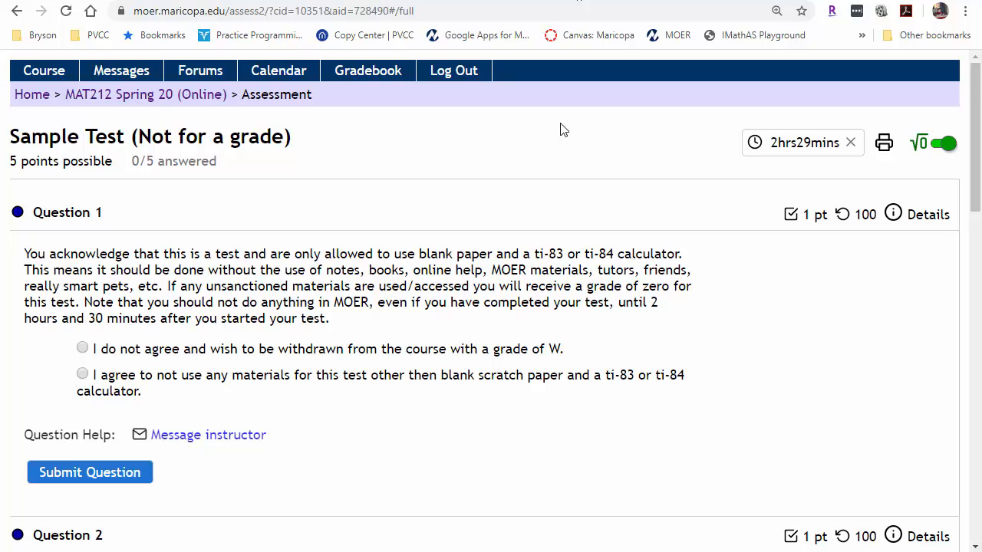
mouse_move(802, 143)
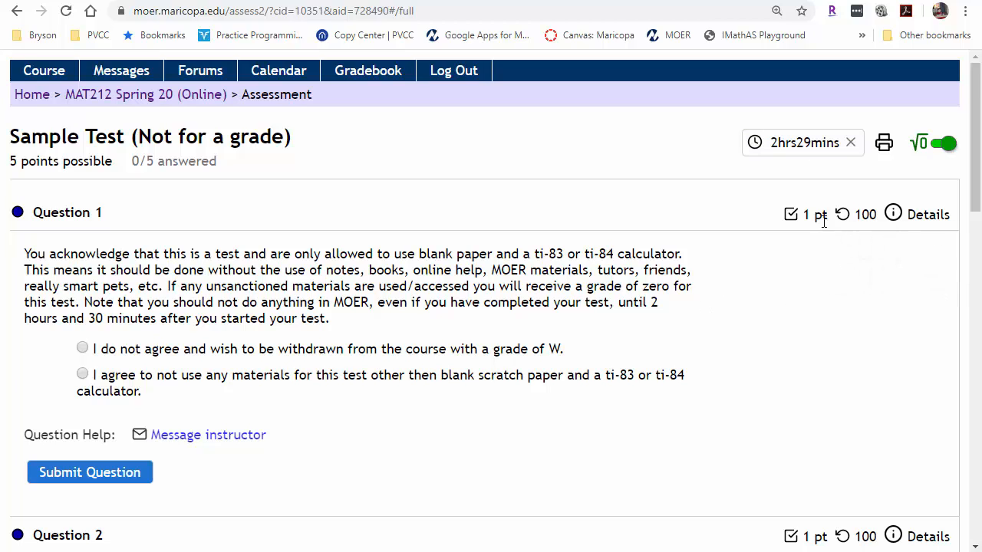
mouse_move(865, 214)
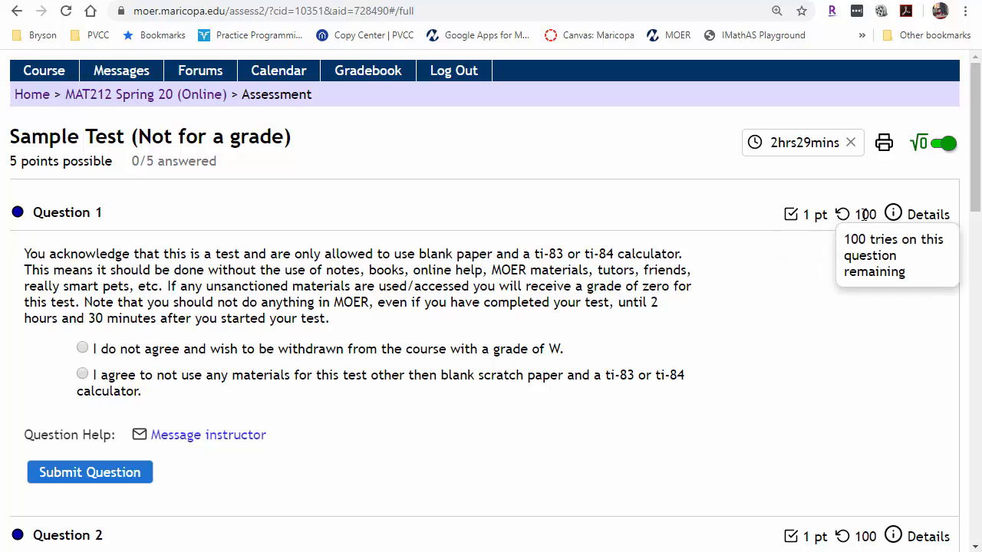
mouse_move(146, 324)
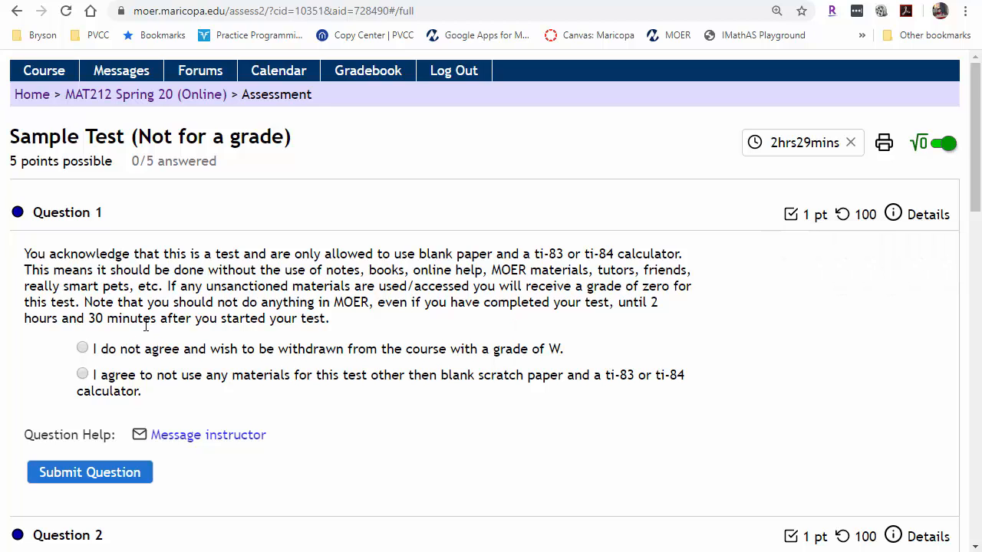
- Accept the scratch-paper-and-calculator pledge and enter 3 as an answer
left_click(82, 374)
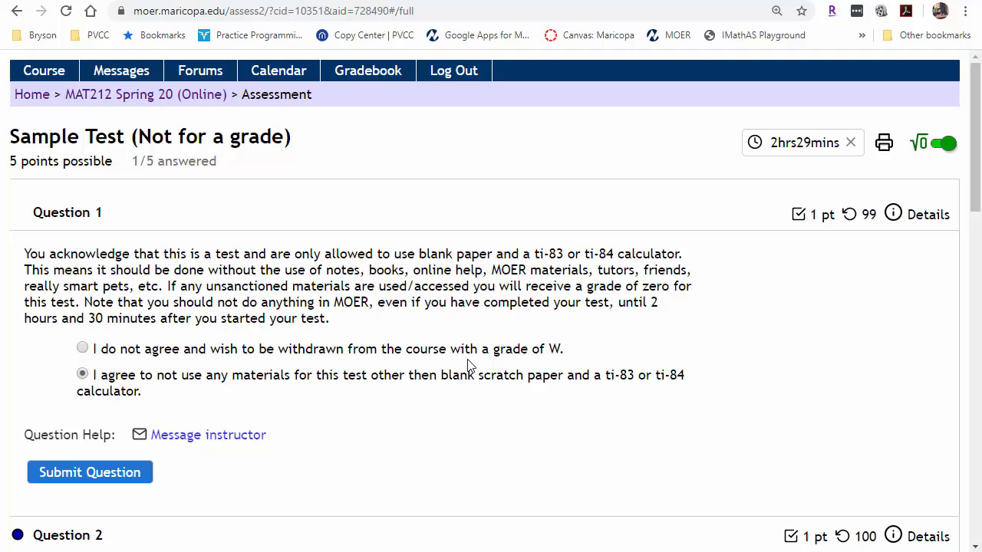
scroll("down", 3)
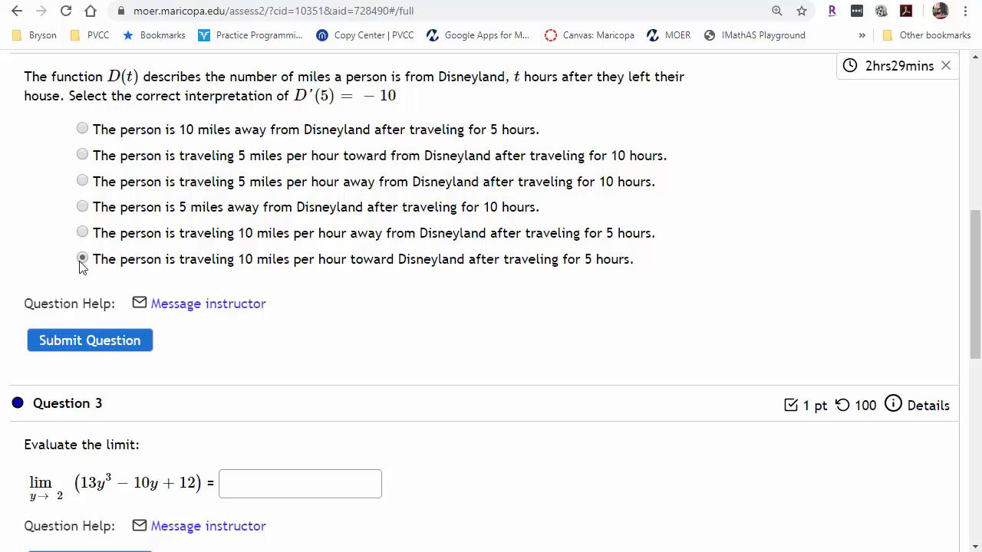
scroll("down", 3)
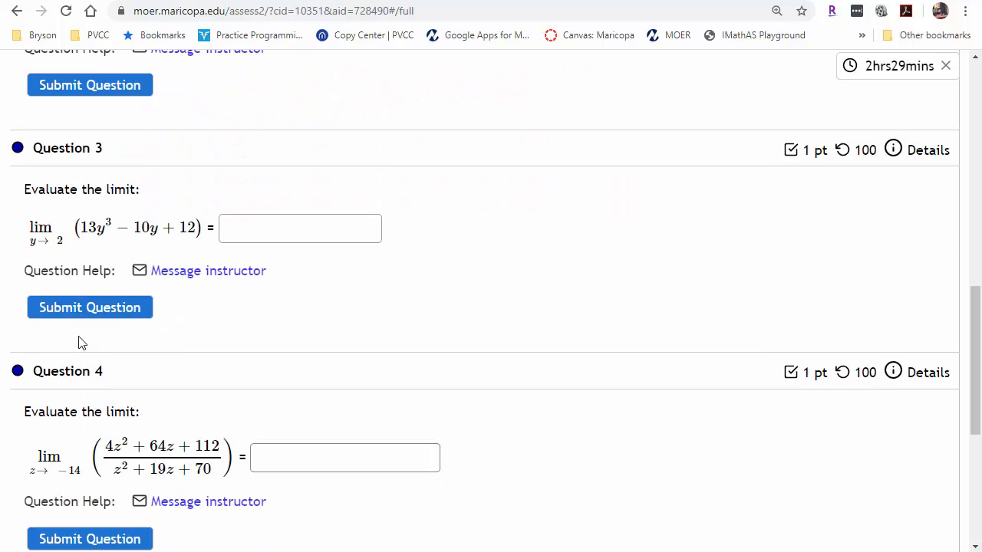
type("3")
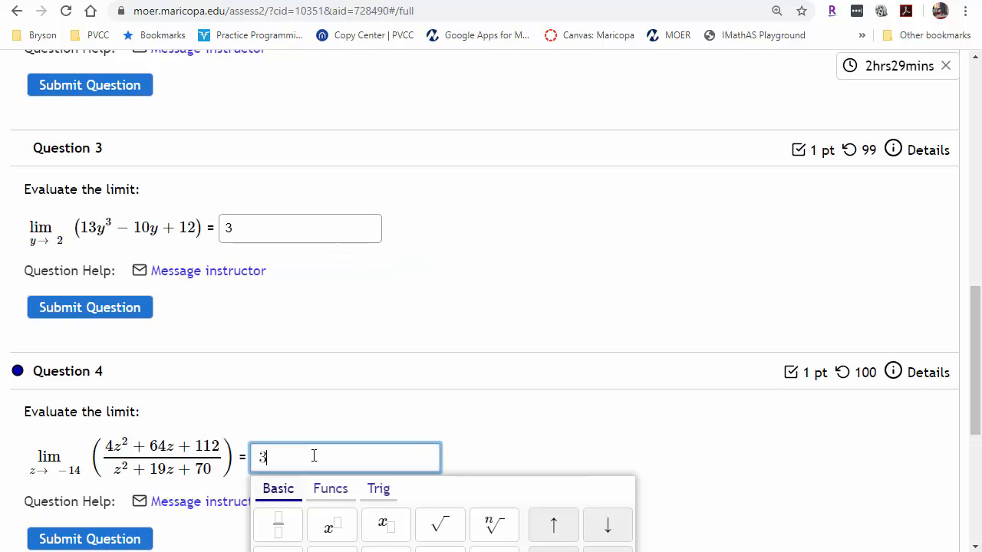
- Enter 3 for part B of Question 5, completing all five answers
scroll("down", 3)
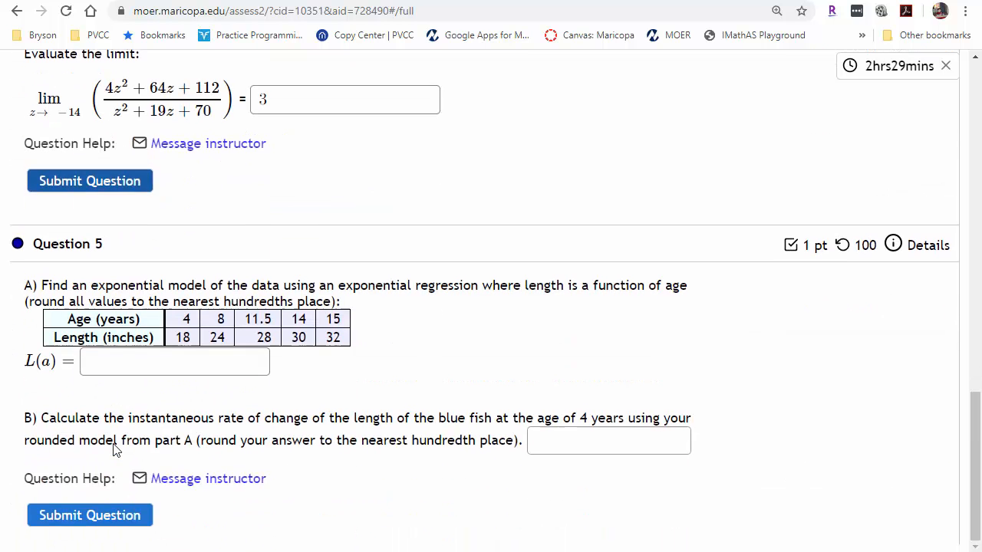
left_click(608, 441)
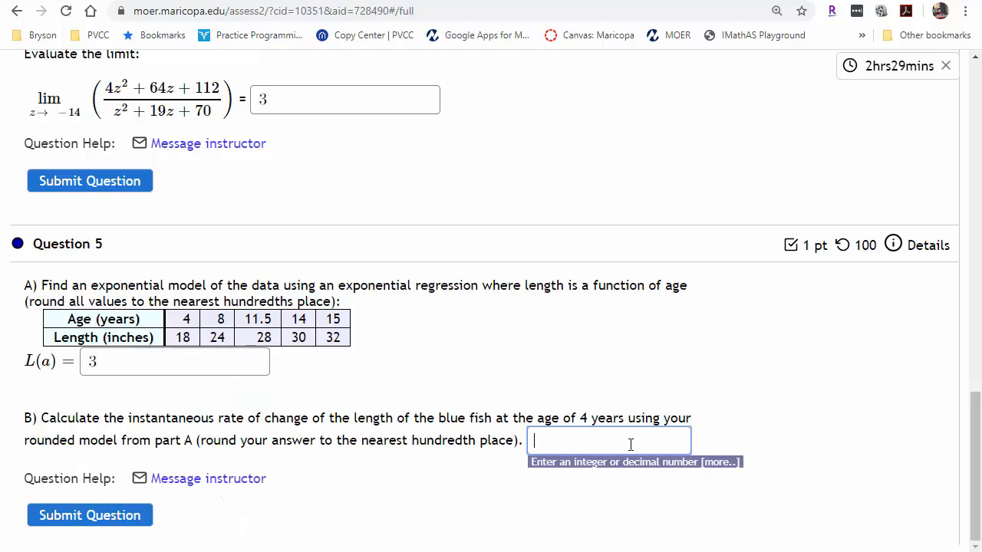
type("3")
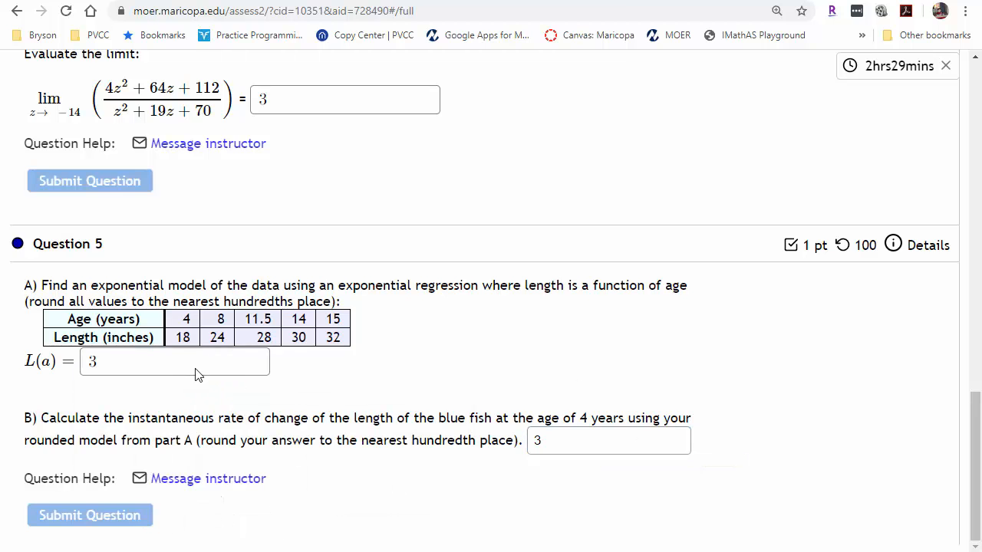
scroll("up", 3)
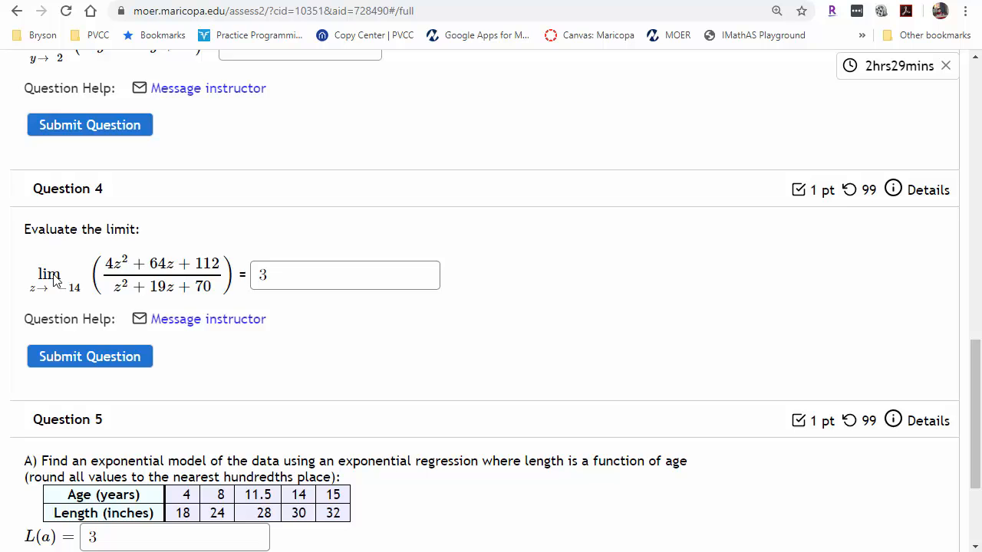
scroll("up", 3)
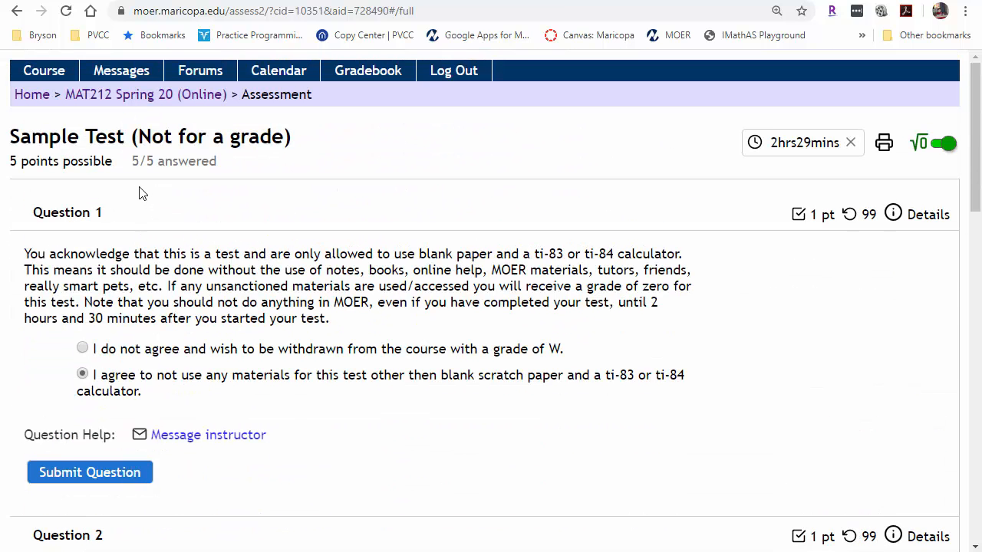
mouse_move(84, 157)
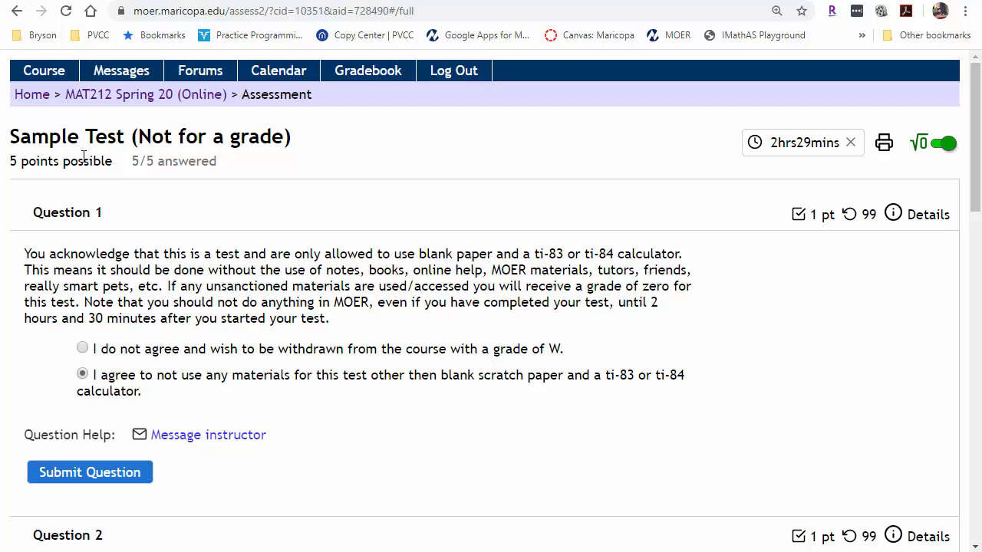
mouse_move(130, 93)
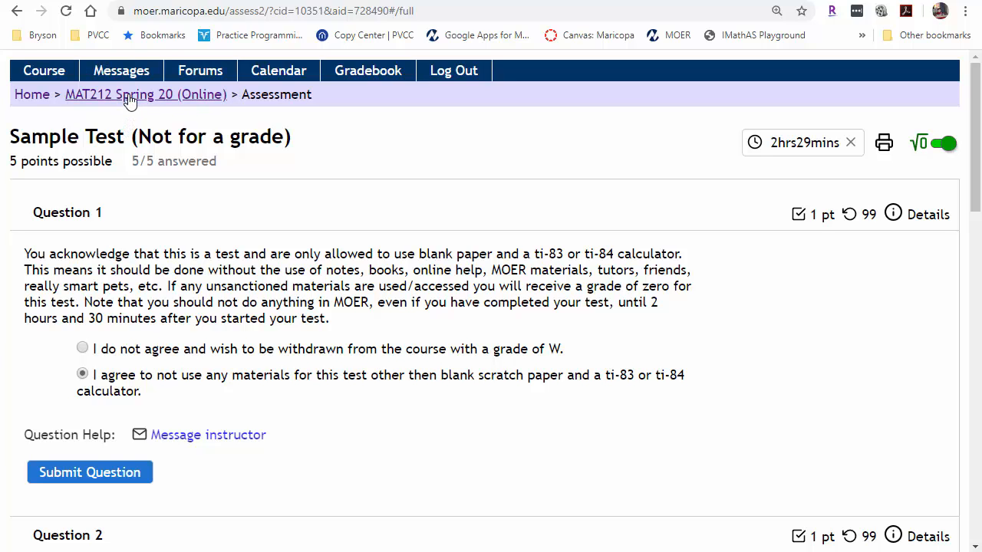
- Return to the MAT212 Spring 20 course page and scroll to the Test #1 directions
left_click(145, 93)
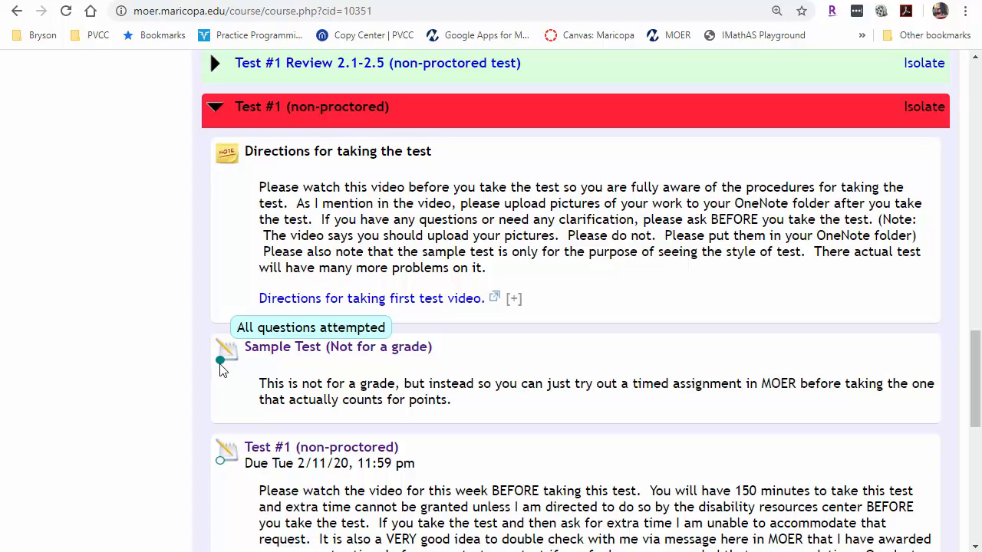
scroll("down", 3)
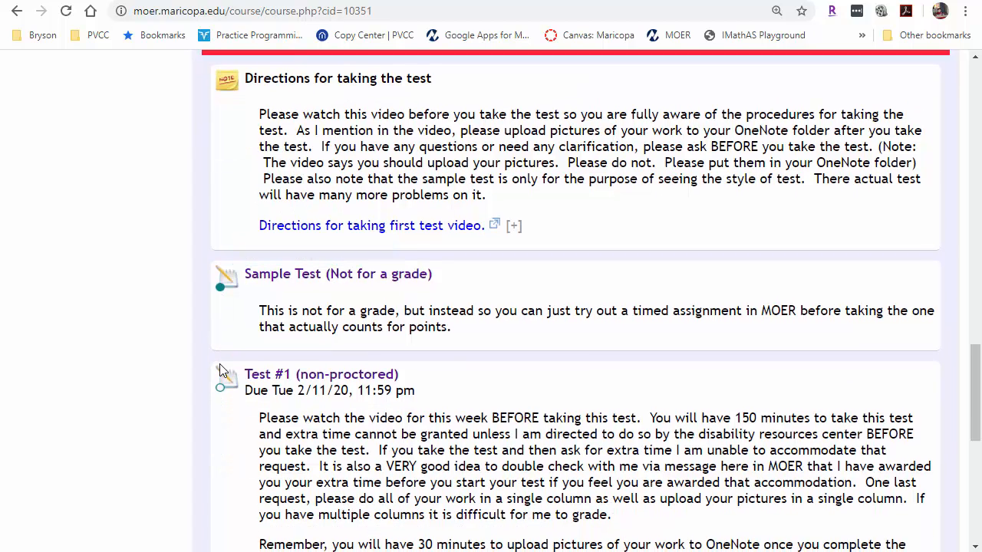
scroll("down", 3)
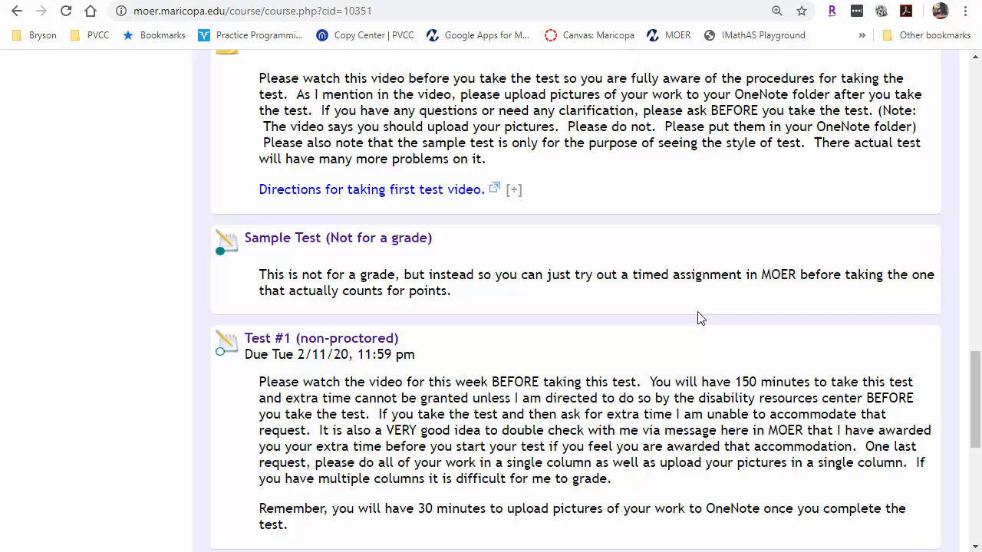
mouse_move(535, 414)
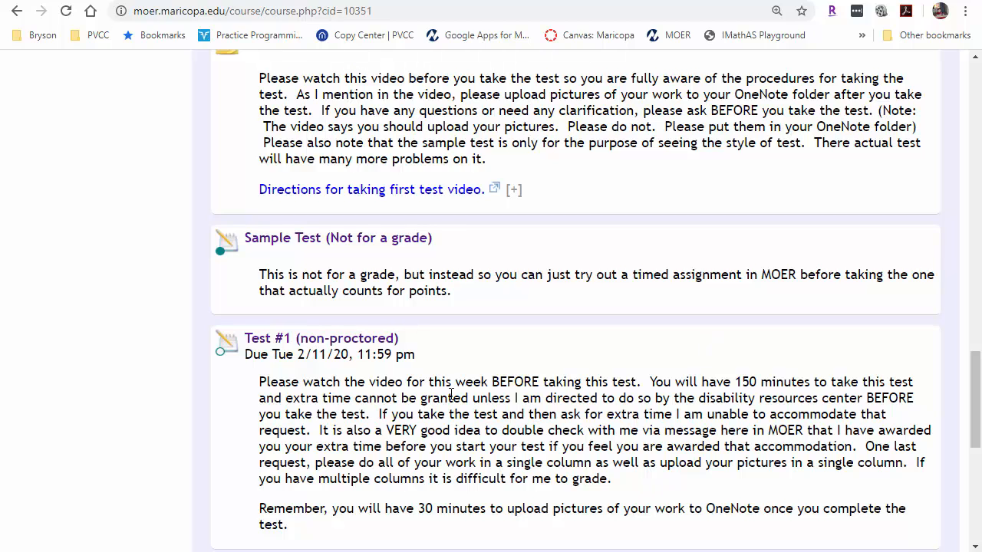
scroll("down", 3)
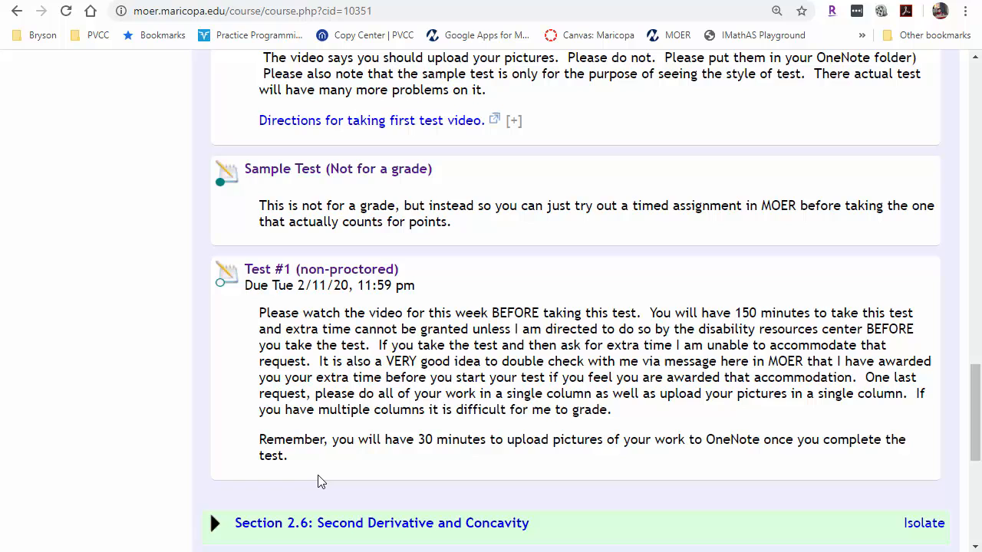
left_click_drag(399, 439, 663, 438)
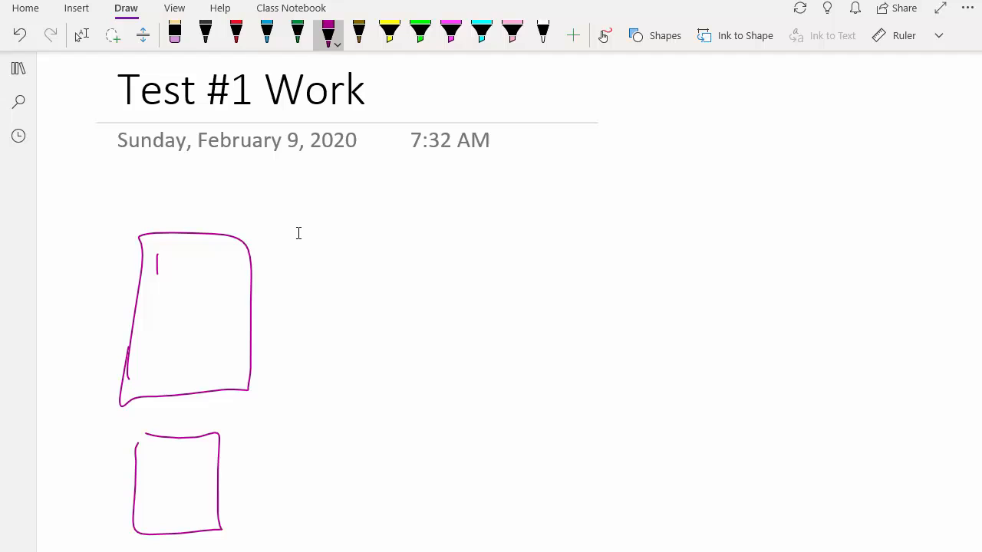
- Split the third OneNote box with magenta lines and label sections 3, 4 and 5
scroll("down", 3)
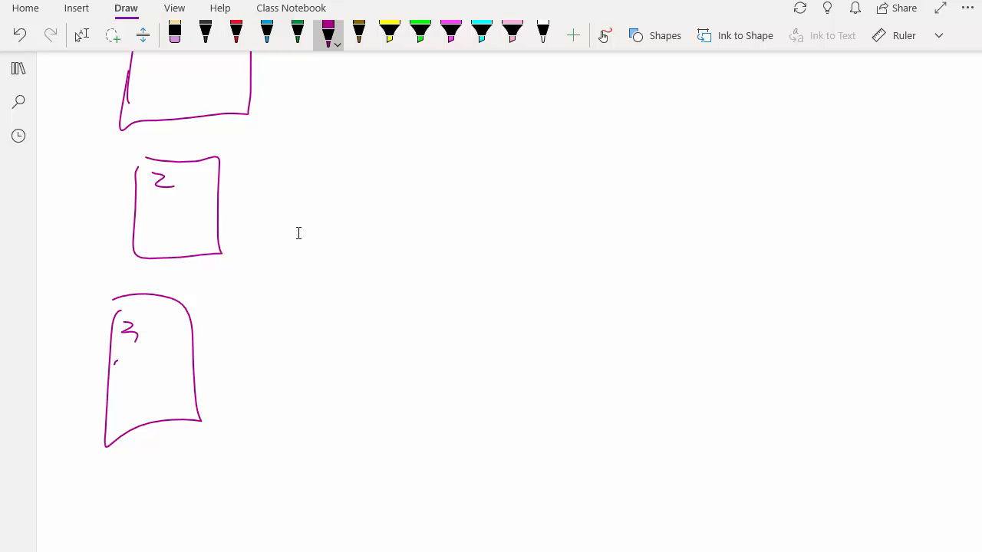
left_click_drag(115, 355, 180, 355)
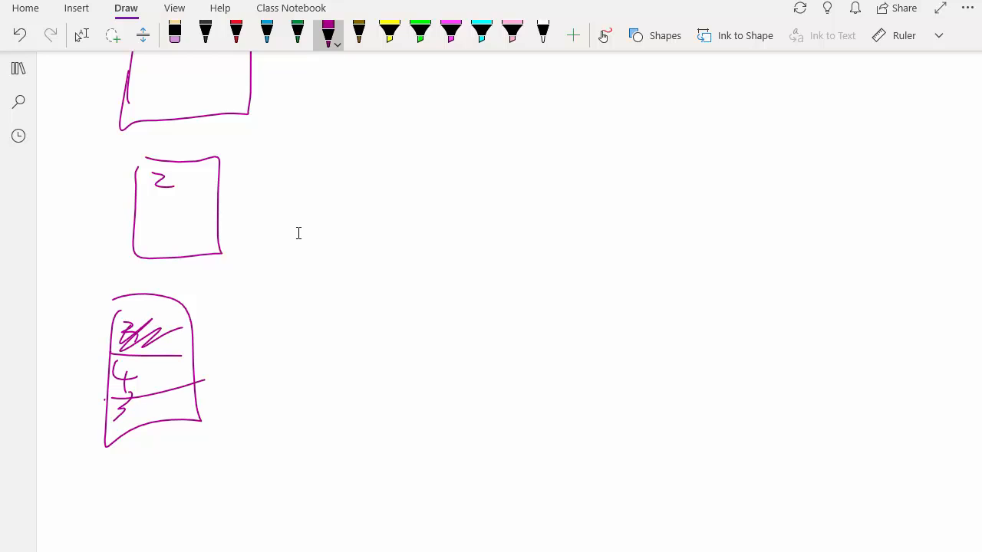
left_click(327, 36)
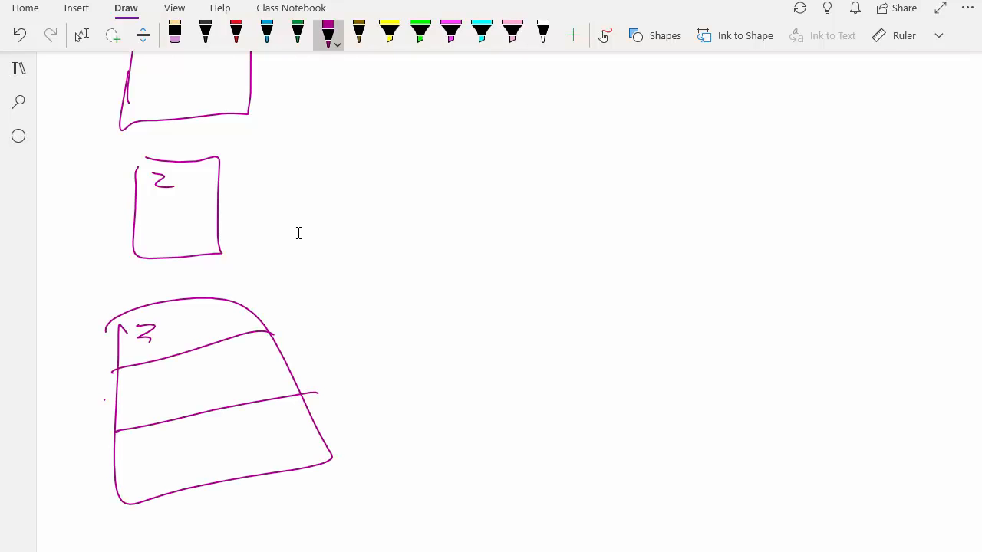
left_click_drag(146, 376, 161, 406)
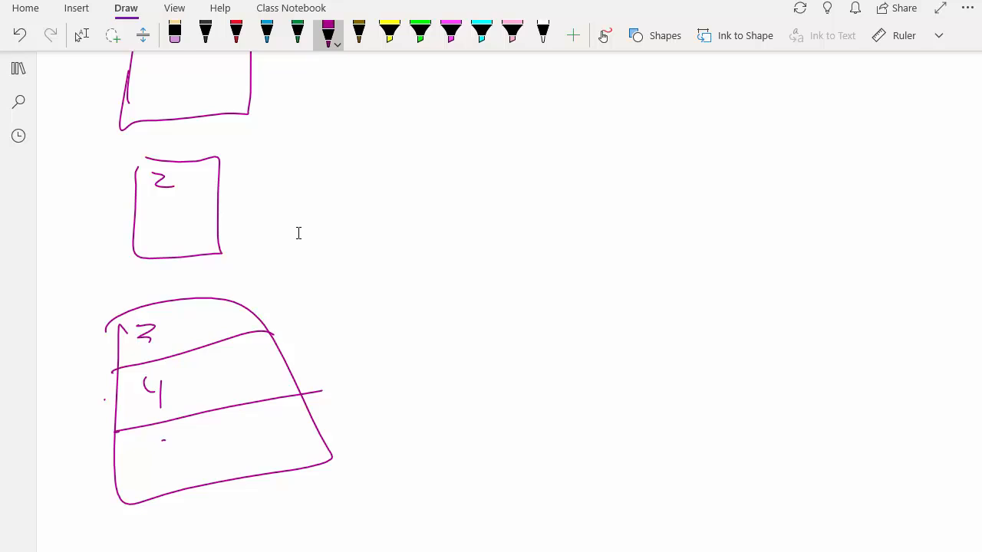
left_click_drag(158, 444, 150, 475)
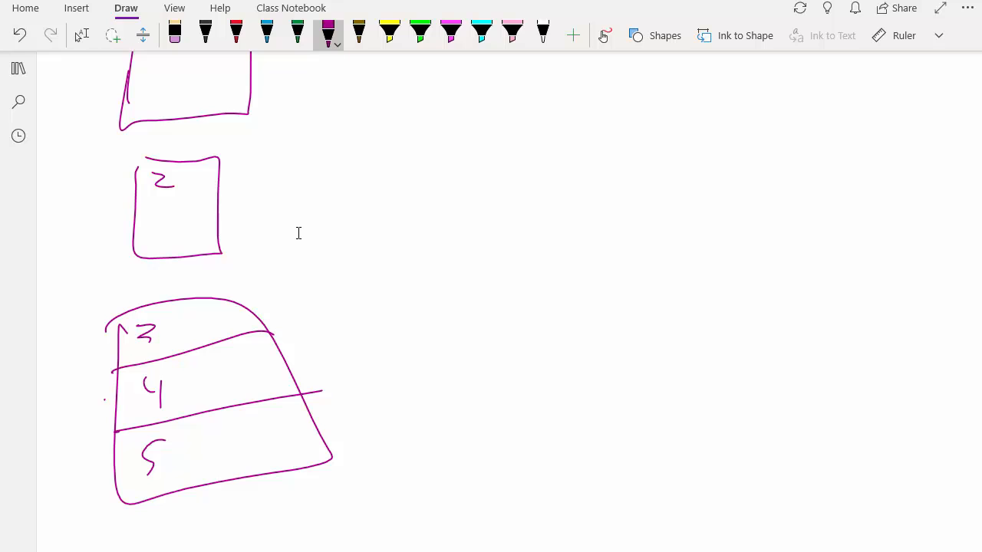
scroll("up", 3)
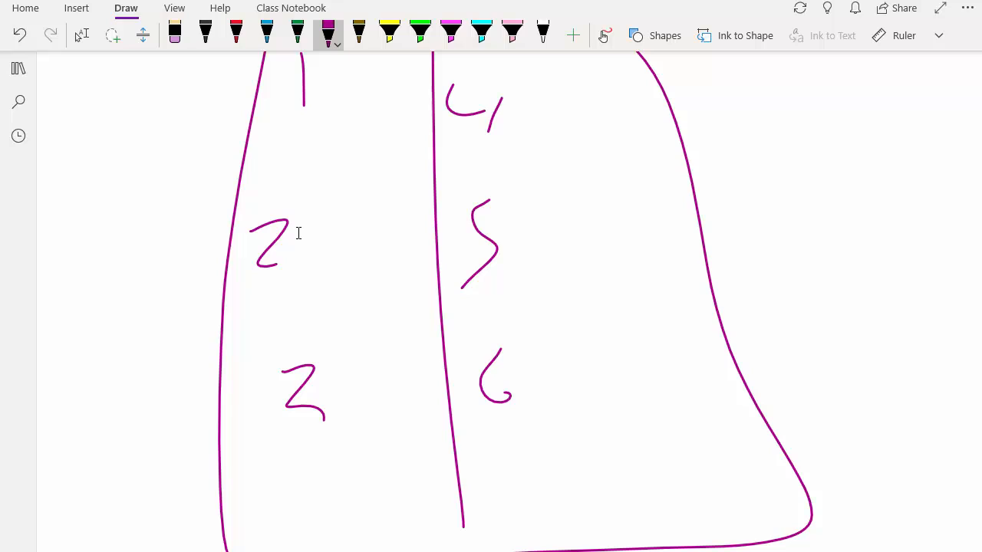
left_click_drag(326, 237, 402, 242)
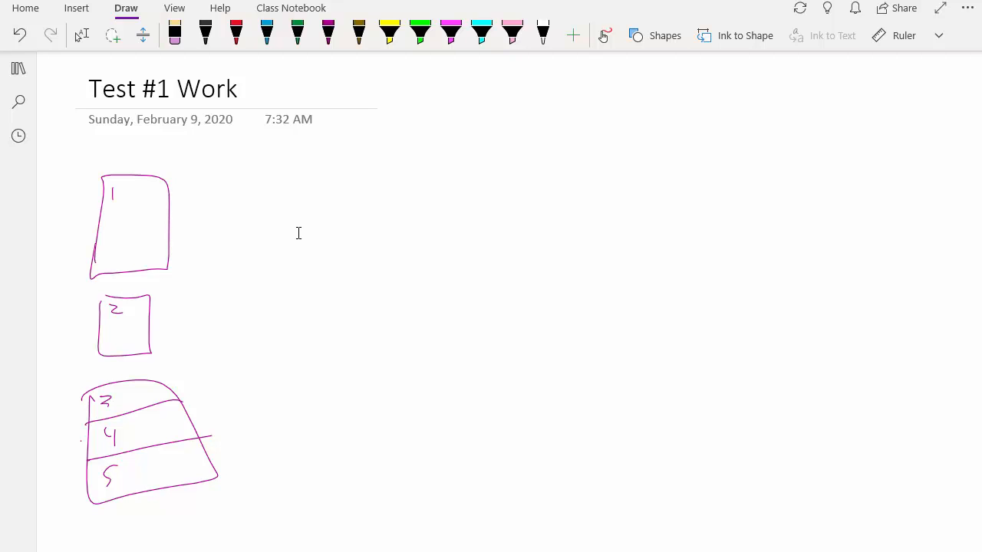
scroll("down", 3)
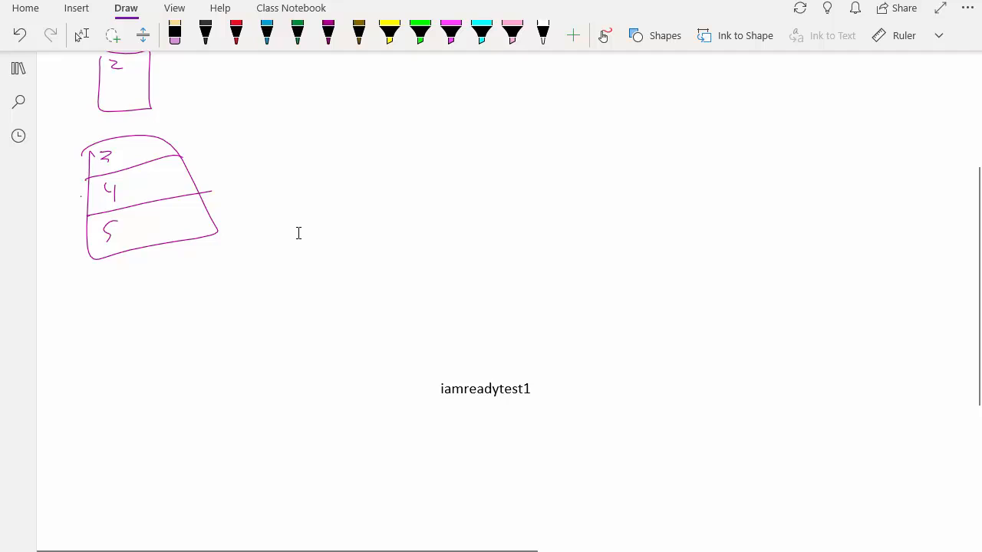